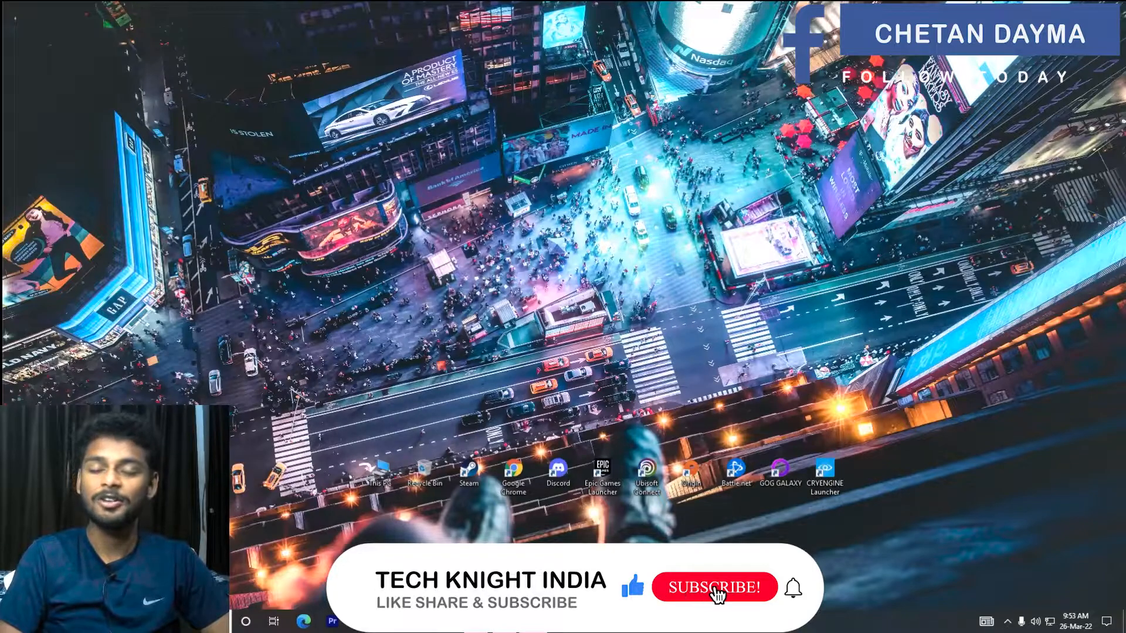
# - Bring up the Gigabyte RX 6400 EAGLE article and read down to the RX 6000 Series spec table
pyautogui.click(714, 587)
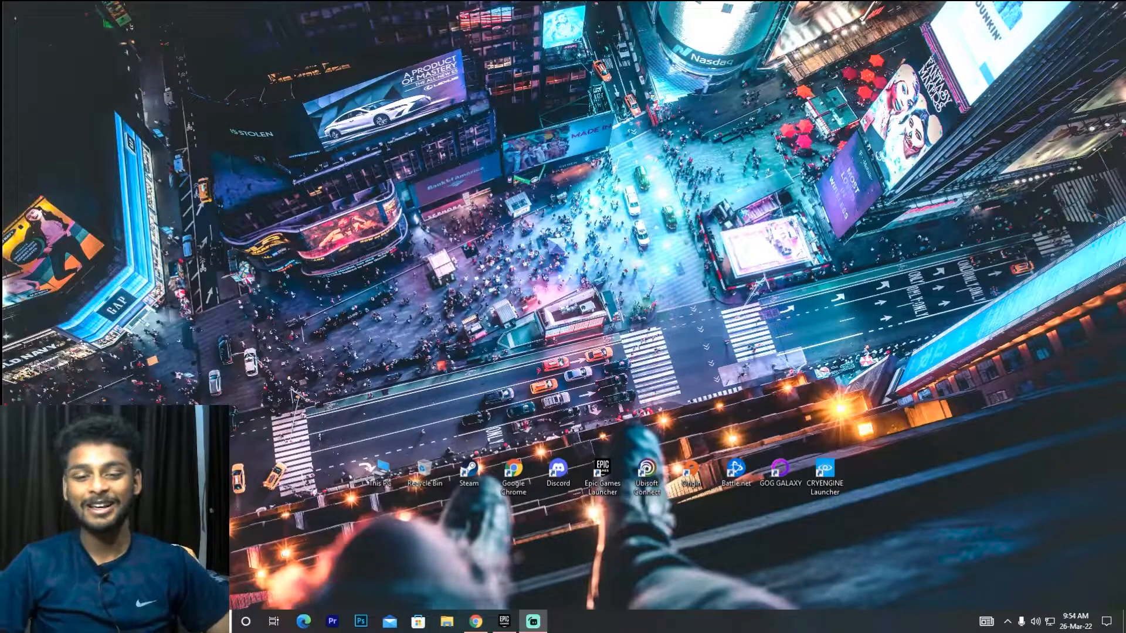
pyautogui.click(475, 621)
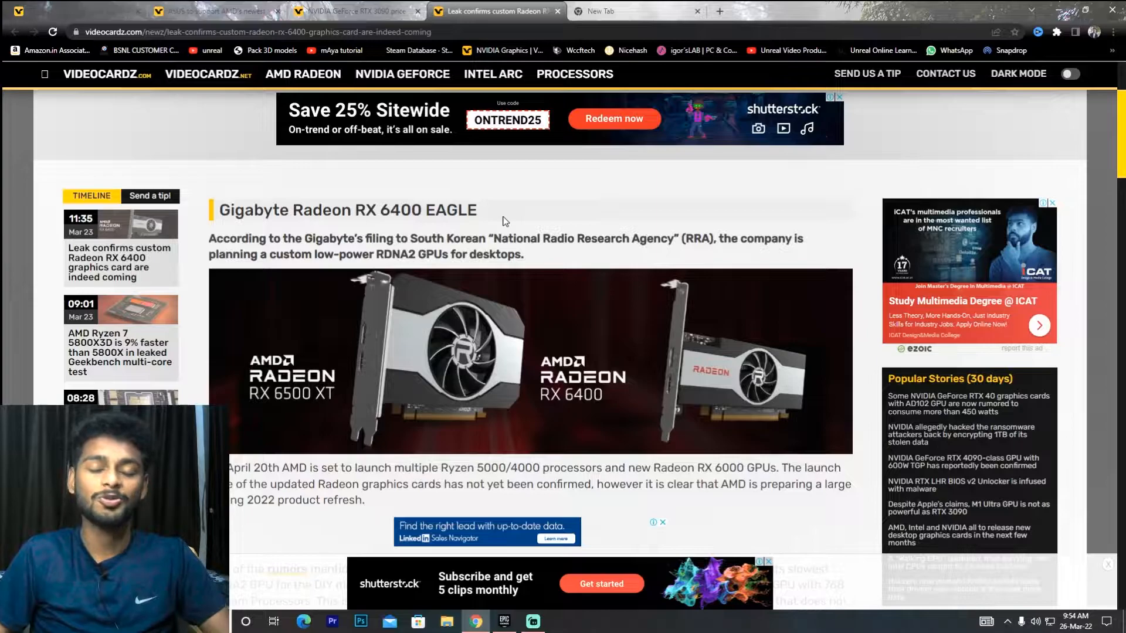
pyautogui.scroll(-3)
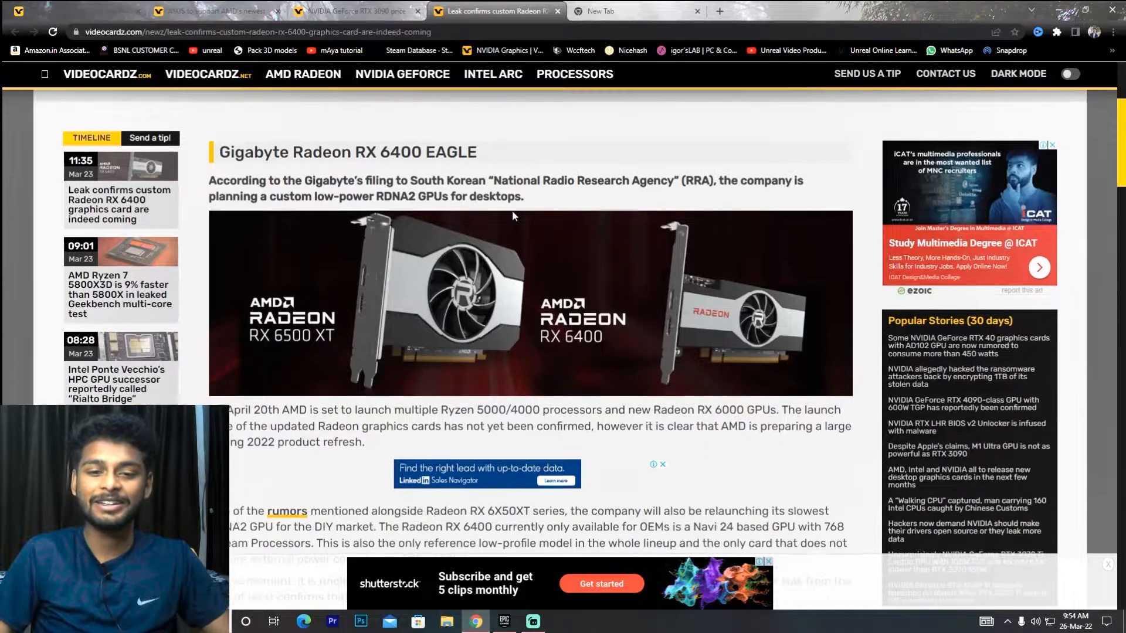
pyautogui.scroll(-3)
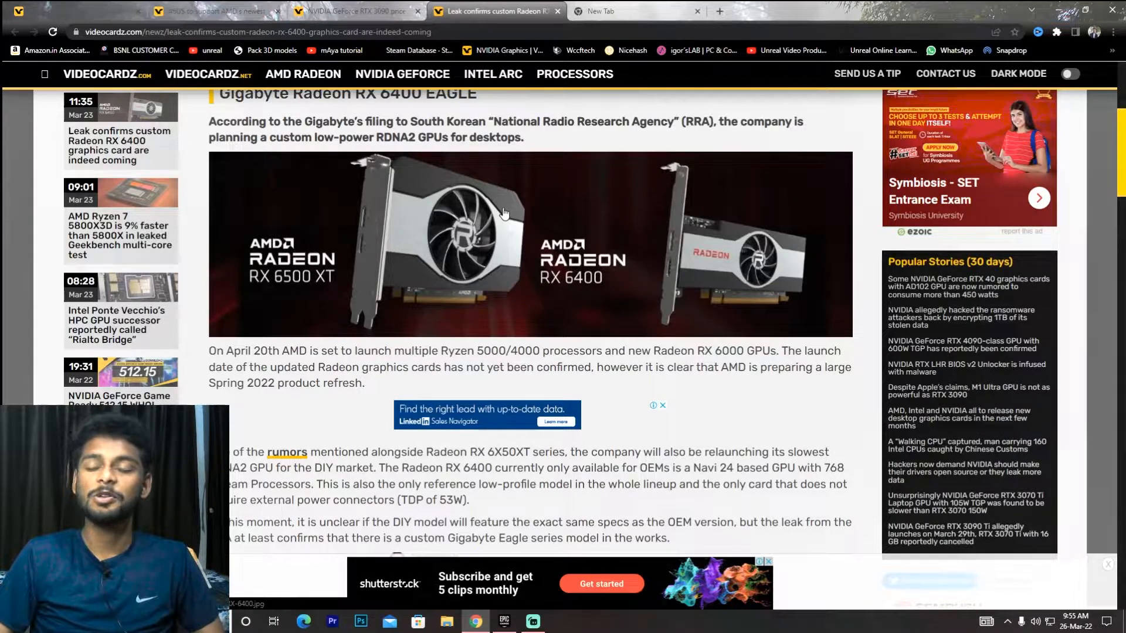
pyautogui.scroll(-3)
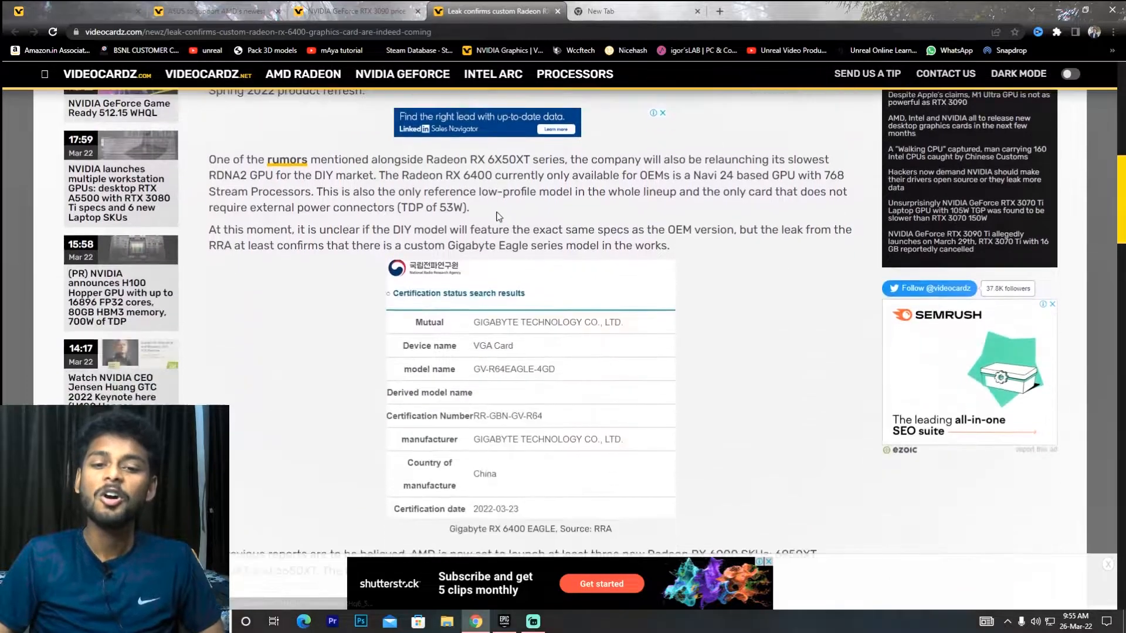
pyautogui.scroll(-3)
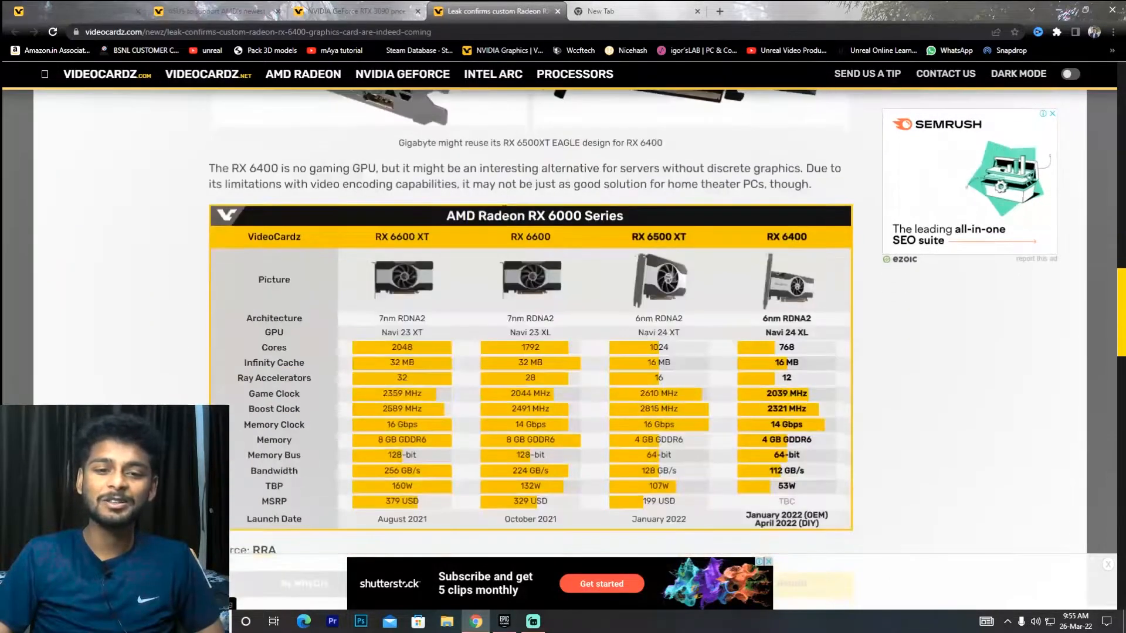
pyautogui.scroll(-3)
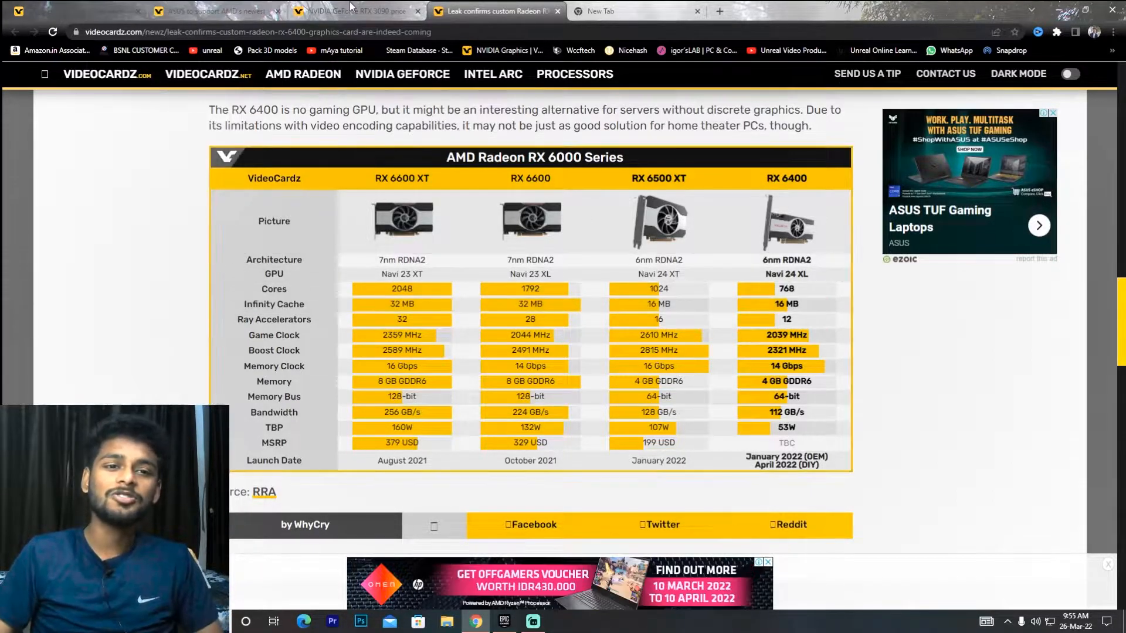
# - Switch to the RTX 3090 under-2000-EUR price drop article and read down to its price history
pyautogui.click(352, 11)
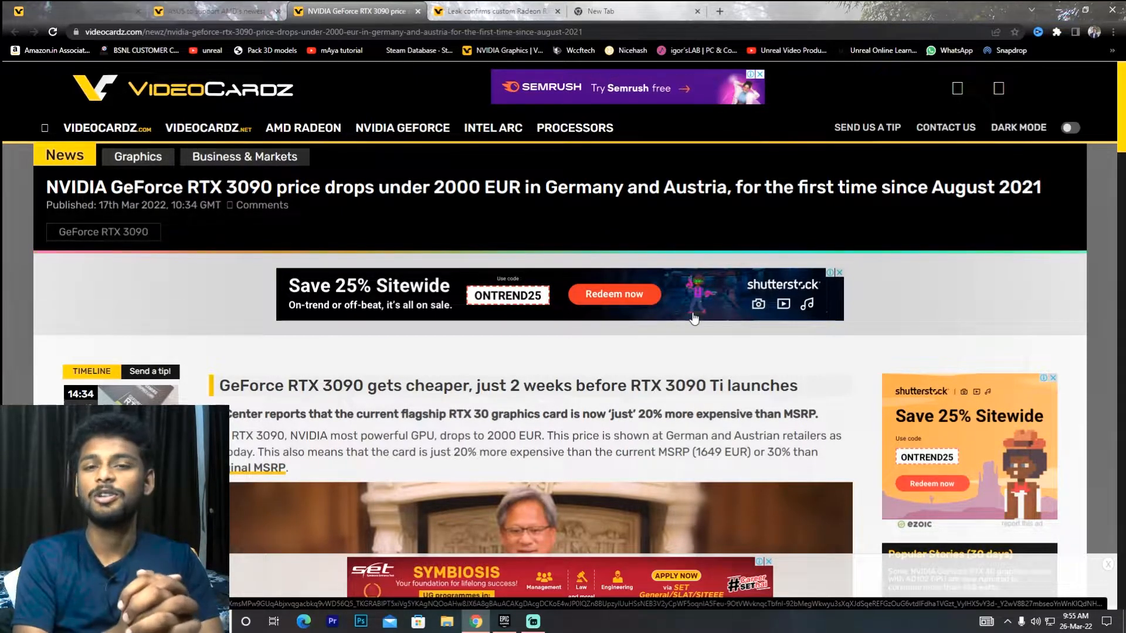
pyautogui.scroll(-3)
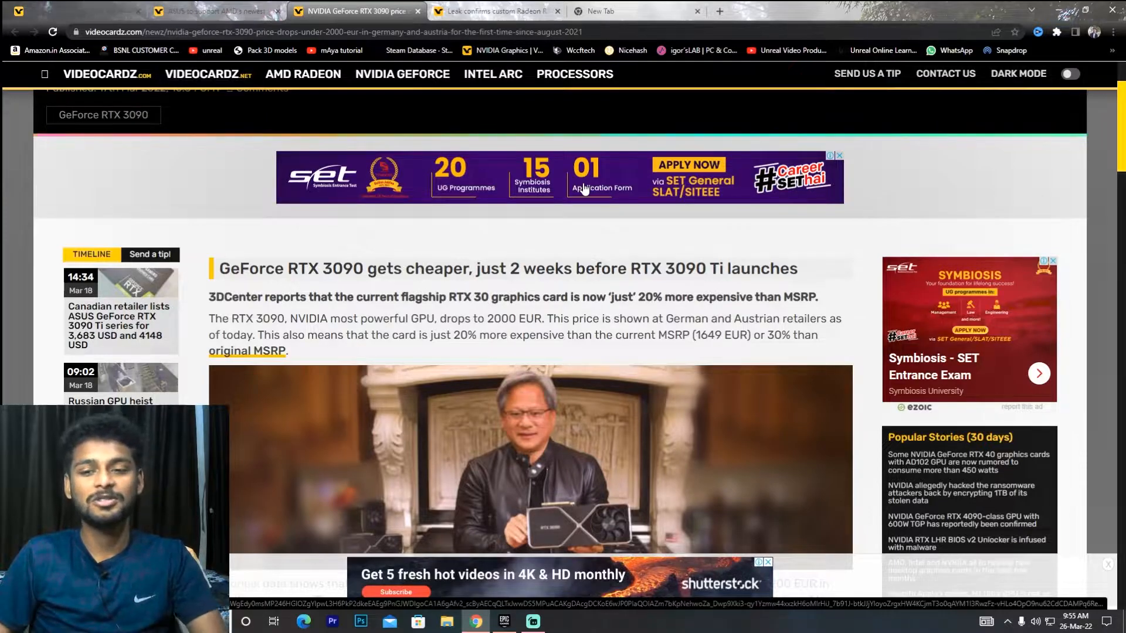
pyautogui.scroll(-3)
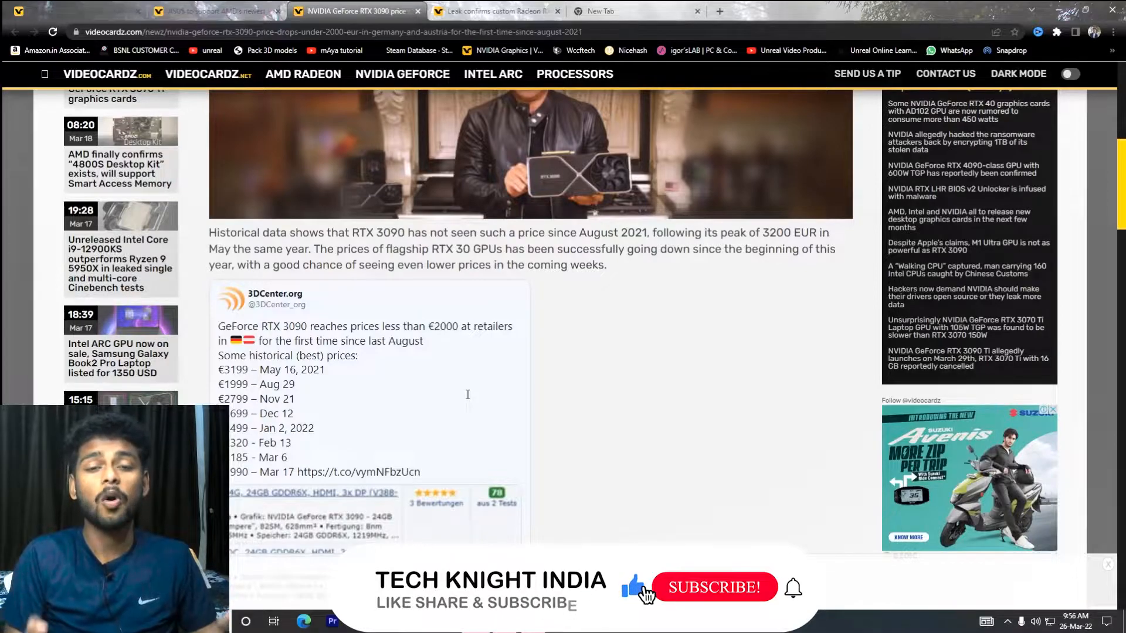
pyautogui.click(714, 587)
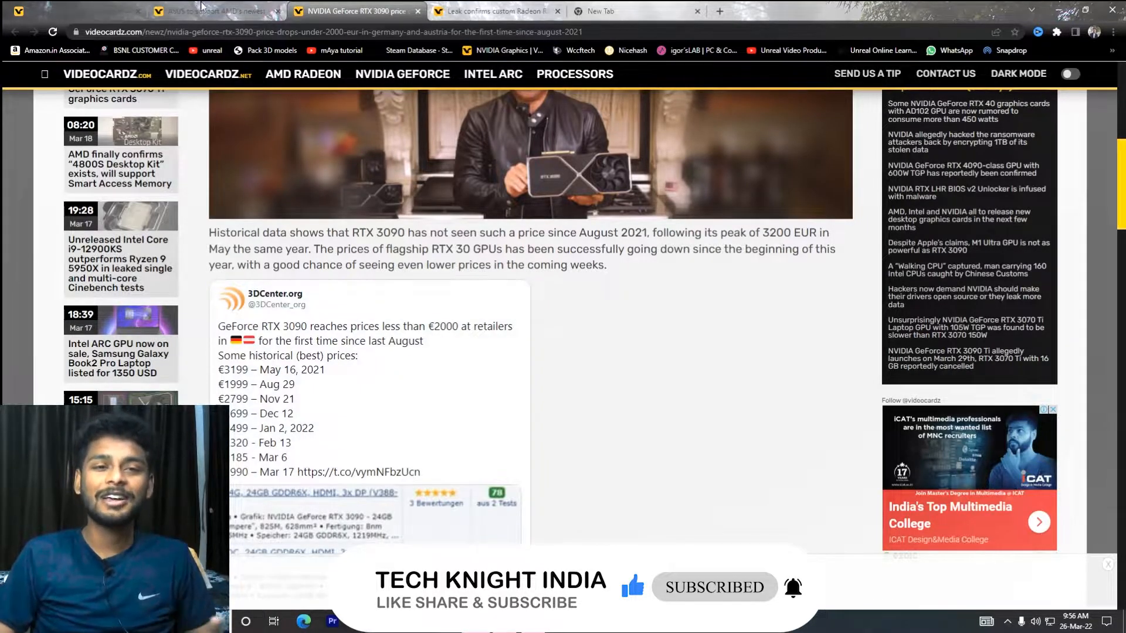
# - Switch to the ASUS Ryzen 5000/4000 BIOS support press release and read to the motherboard support table
pyautogui.click(215, 10)
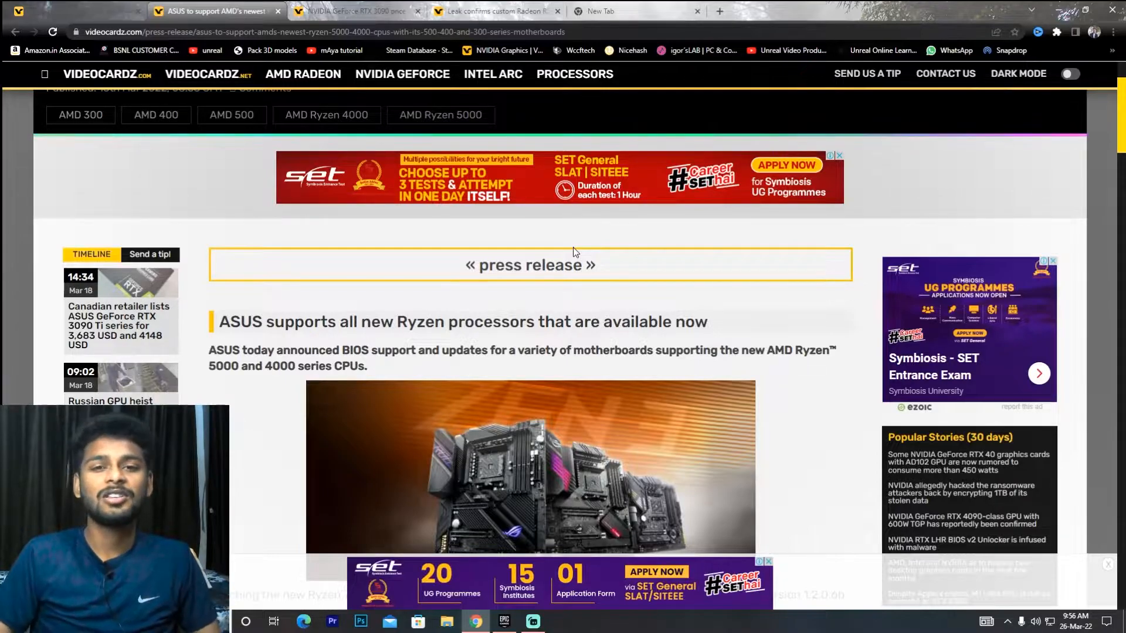
pyautogui.scroll(-3)
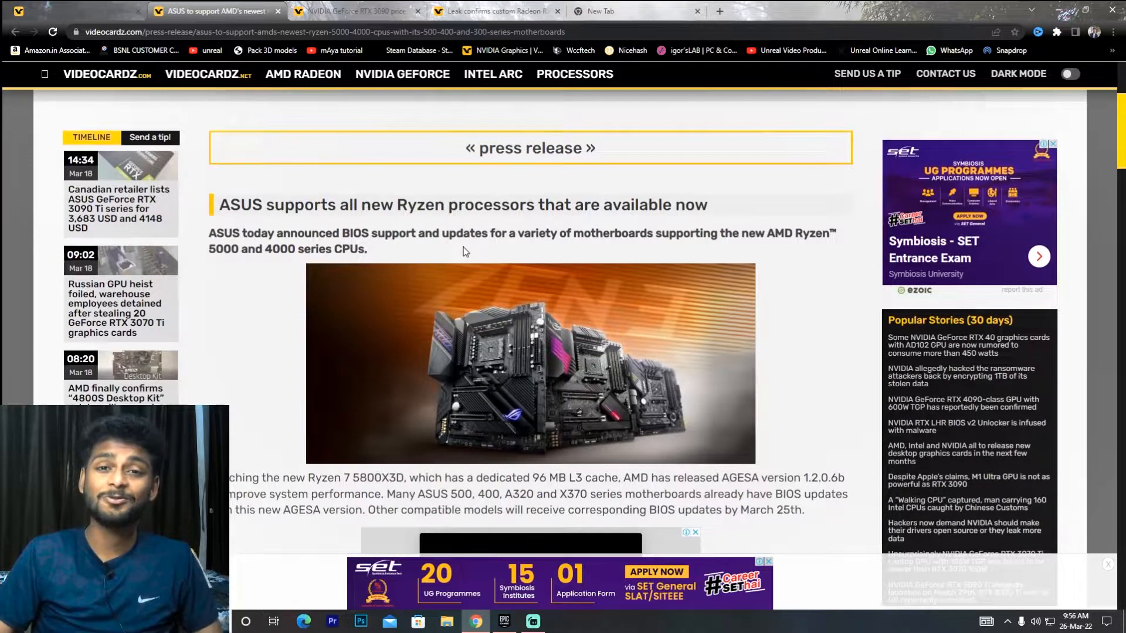
pyautogui.scroll(-3)
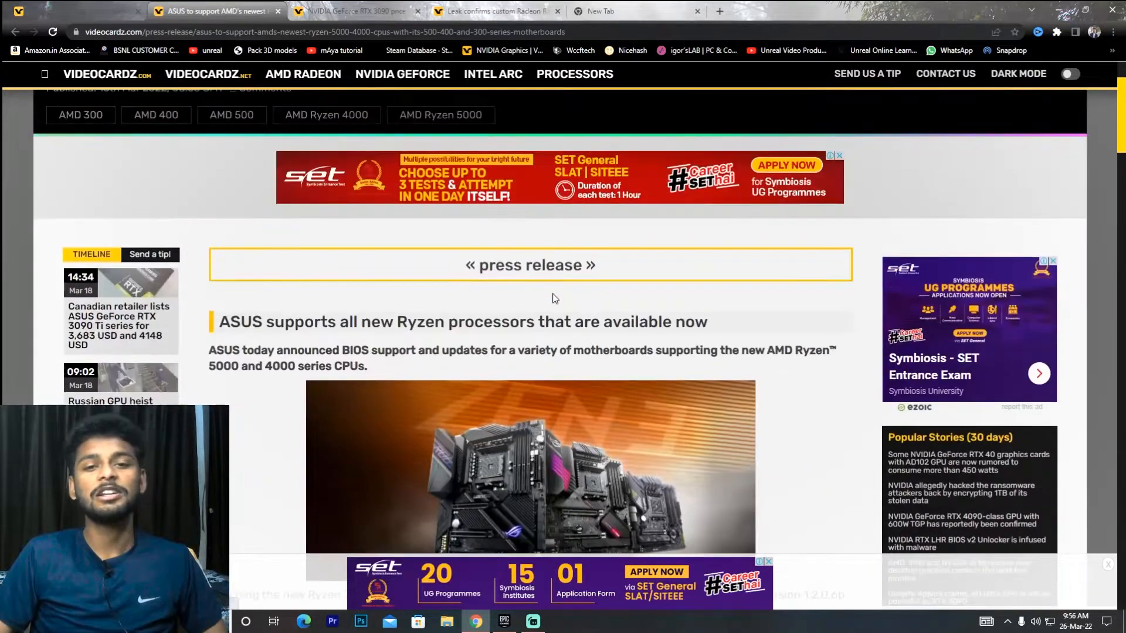
pyautogui.scroll(-3)
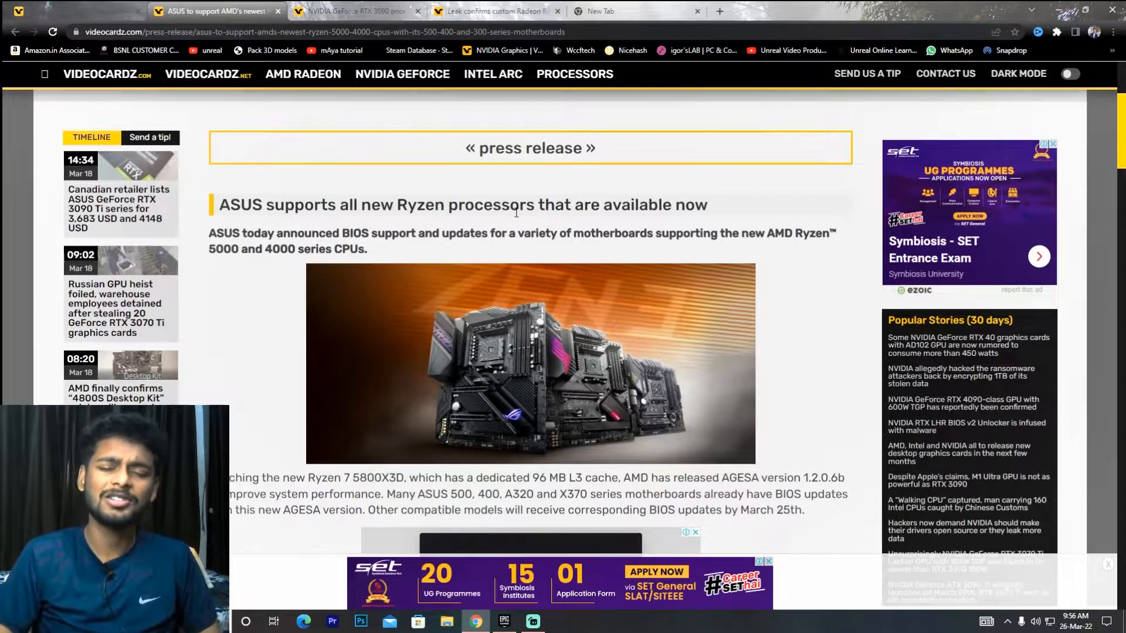
pyautogui.scroll(-3)
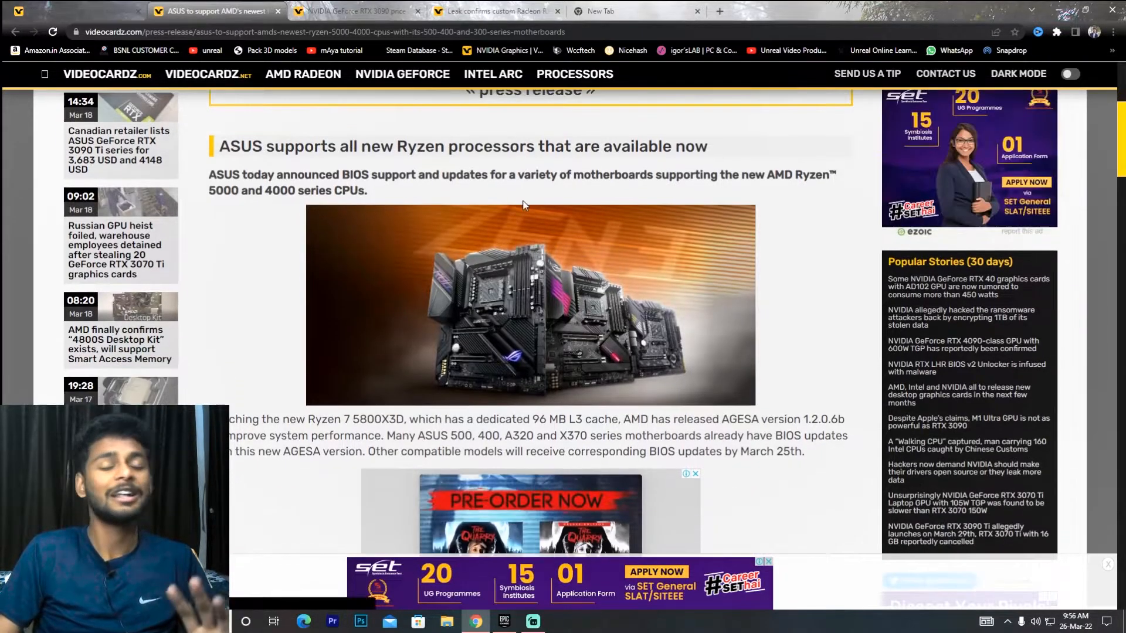
pyautogui.scroll(-3)
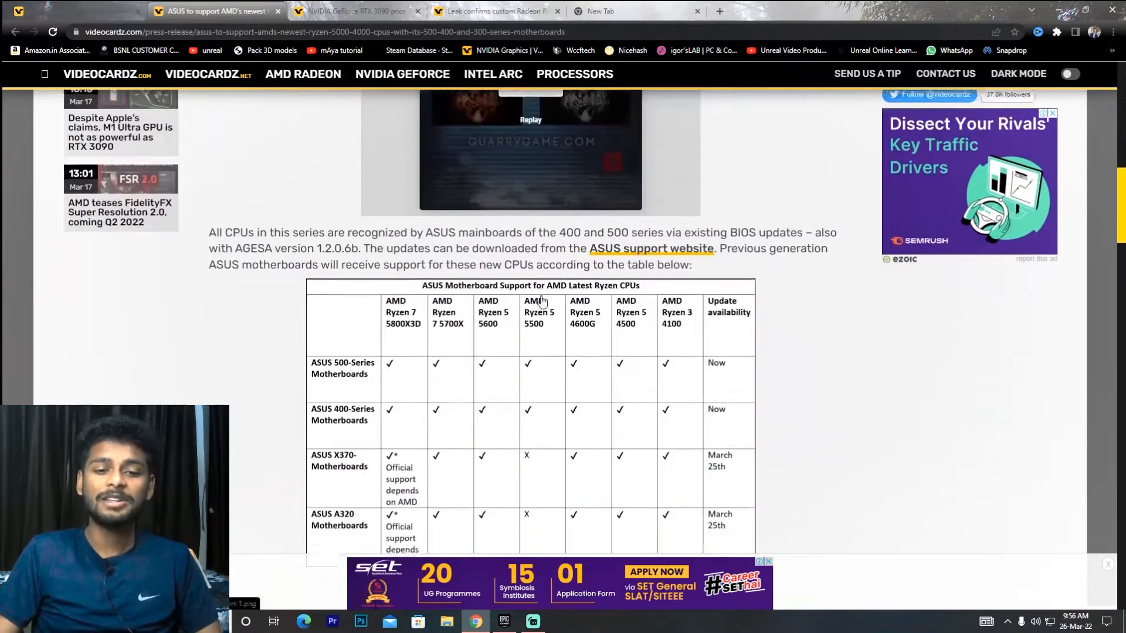
pyautogui.scroll(-3)
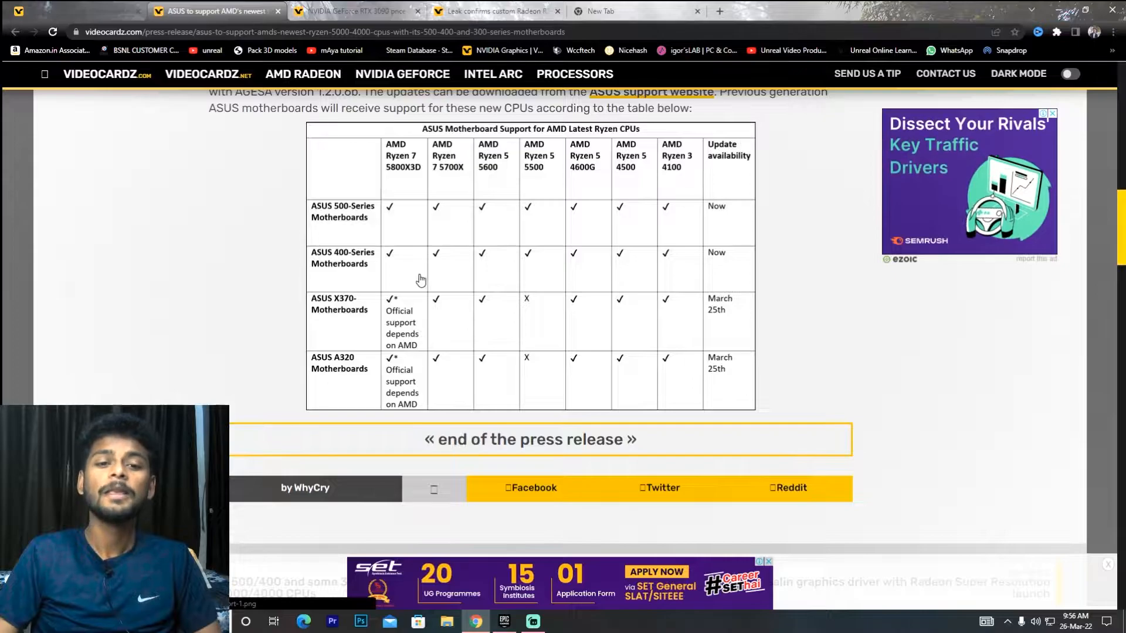
pyautogui.moveTo(480, 352)
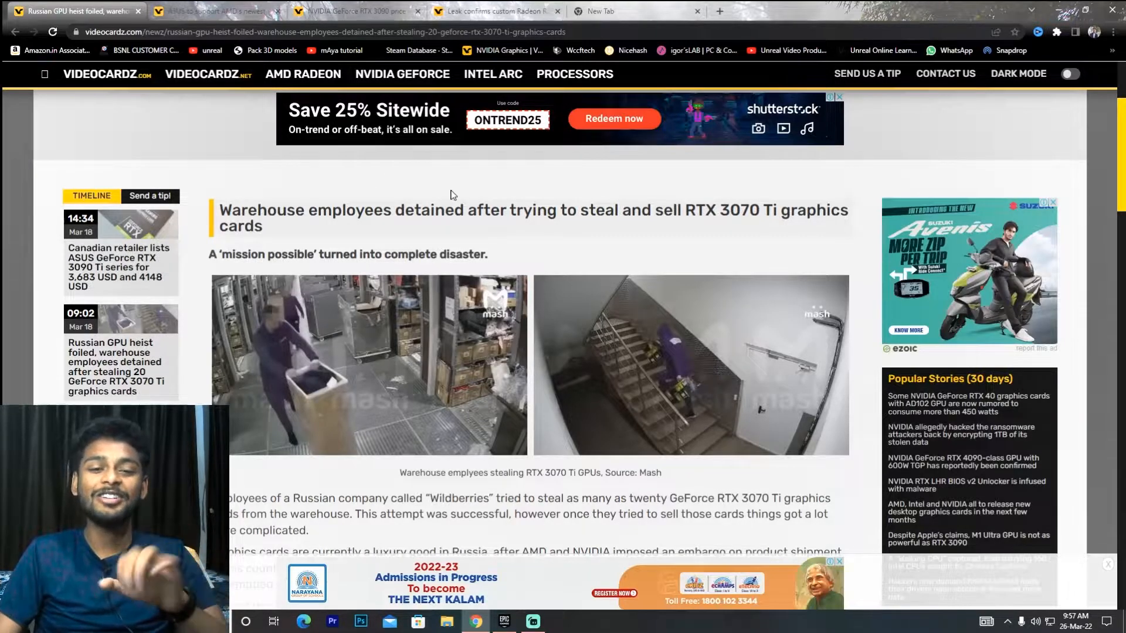
# - Read the RTX 3070 Ti warehouse heist article down to the embedded video, then bring up the Epic Store free games listing
pyautogui.scroll(-3)
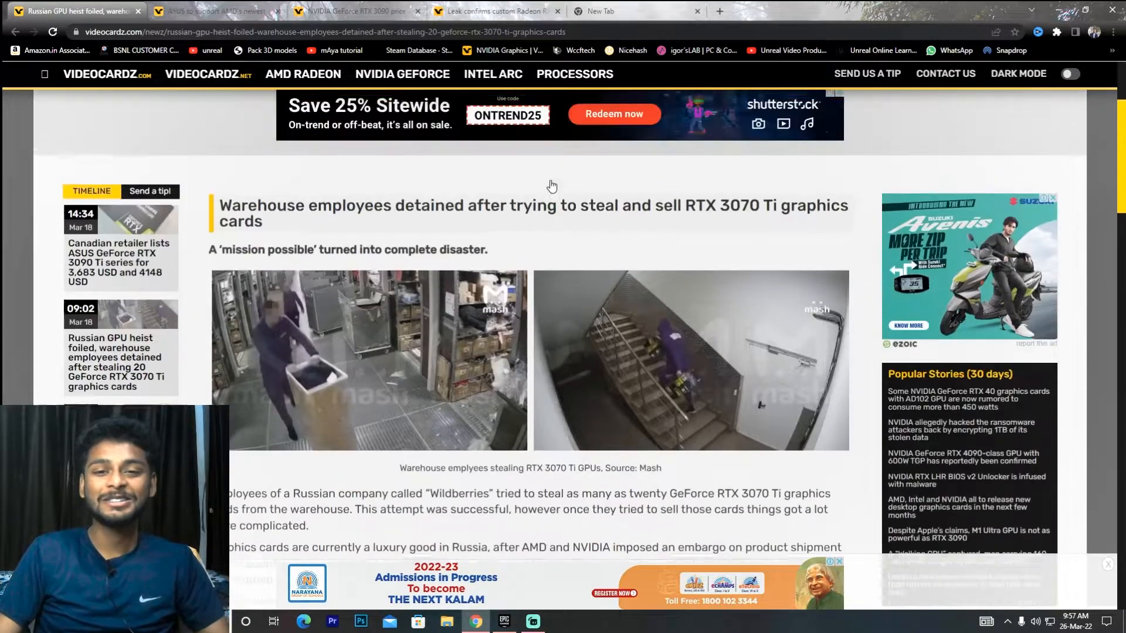
pyautogui.scroll(-3)
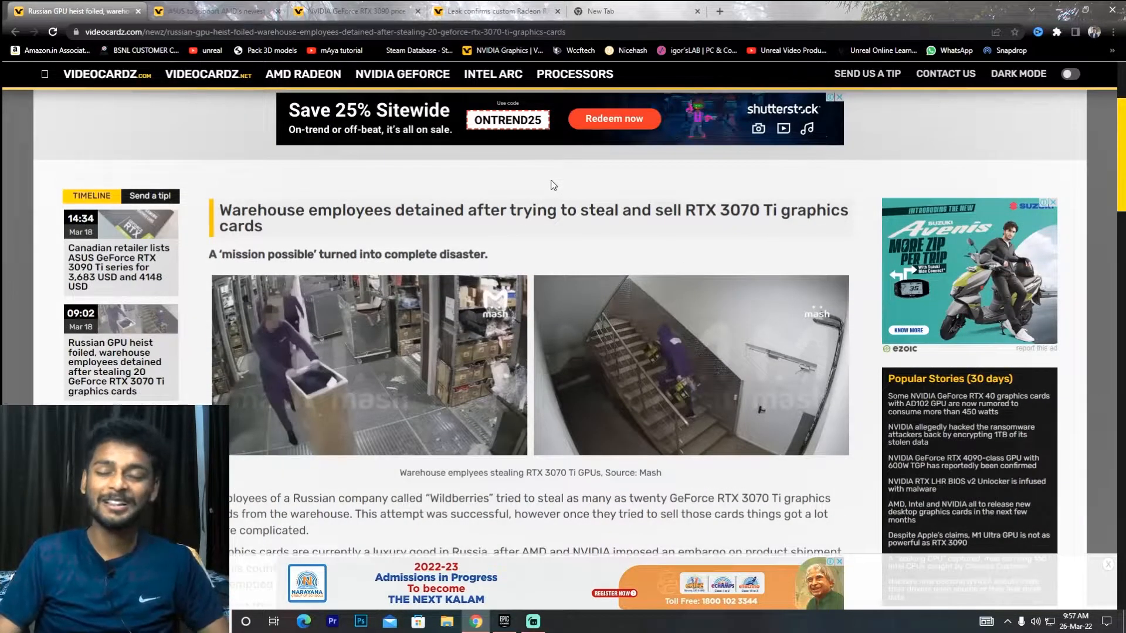
pyautogui.scroll(-3)
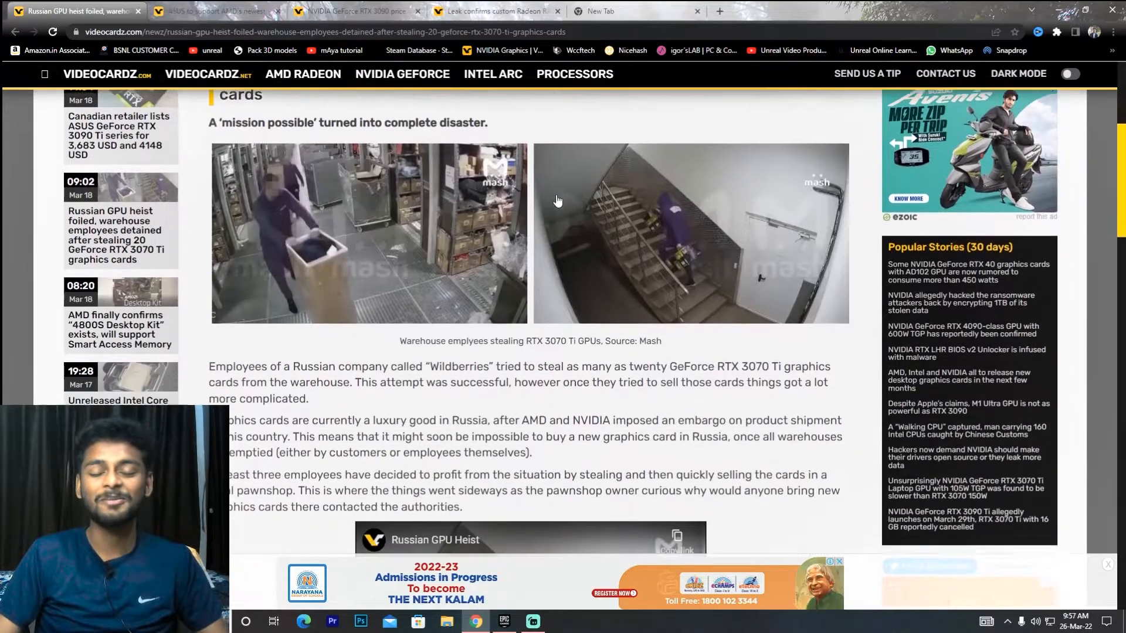
pyautogui.scroll(-3)
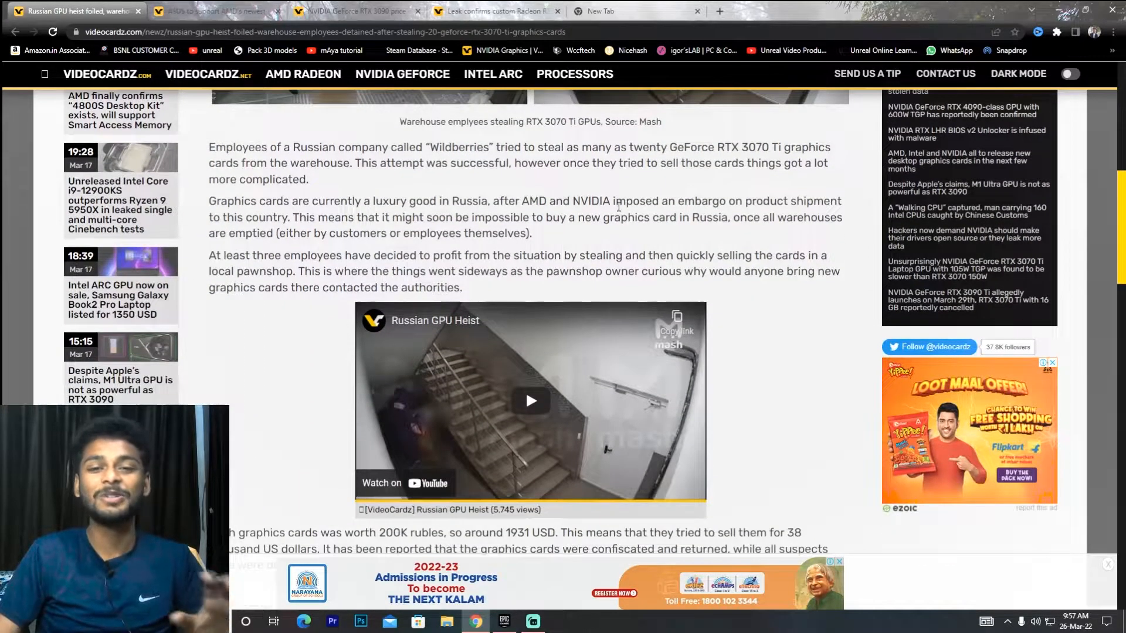
pyautogui.moveTo(479, 344)
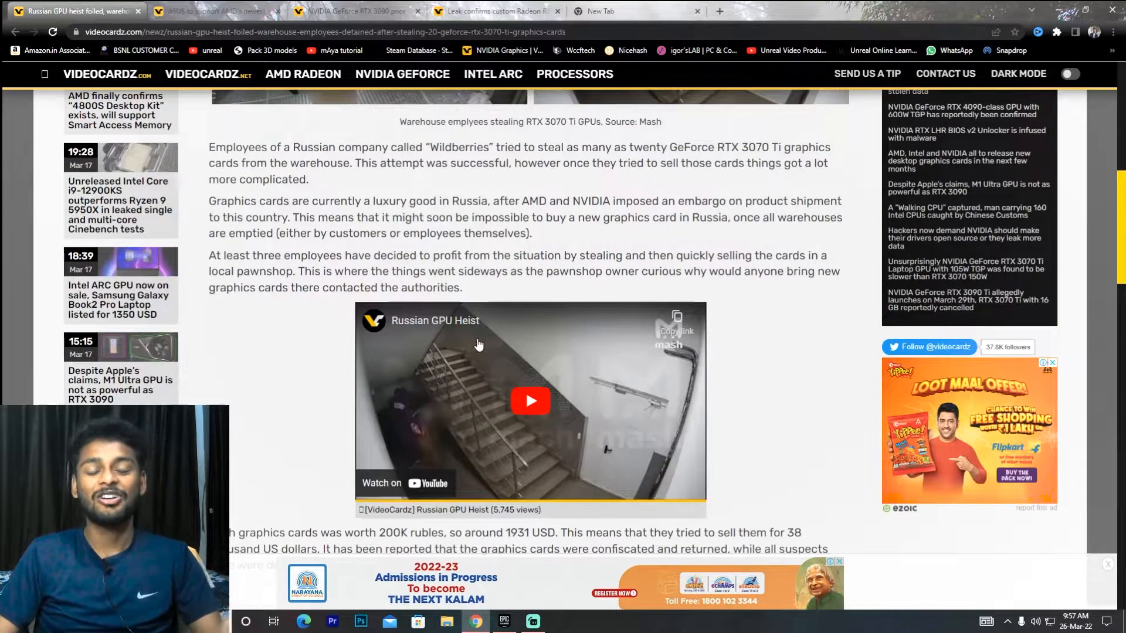
pyautogui.scroll(-3)
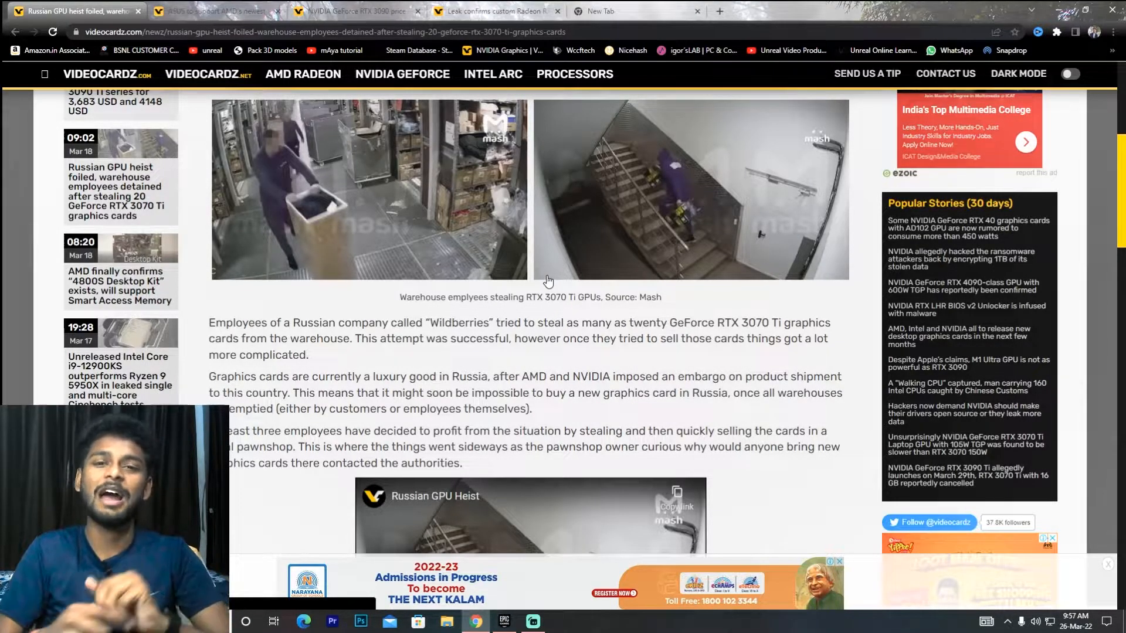
pyautogui.click(503, 621)
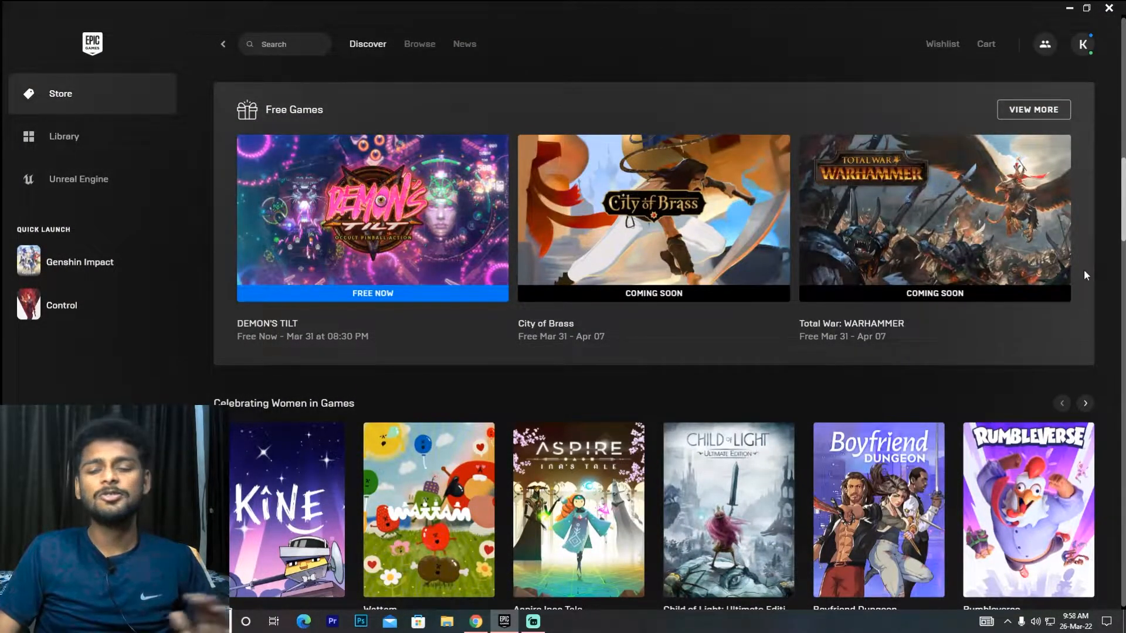
pyautogui.moveTo(885, 240)
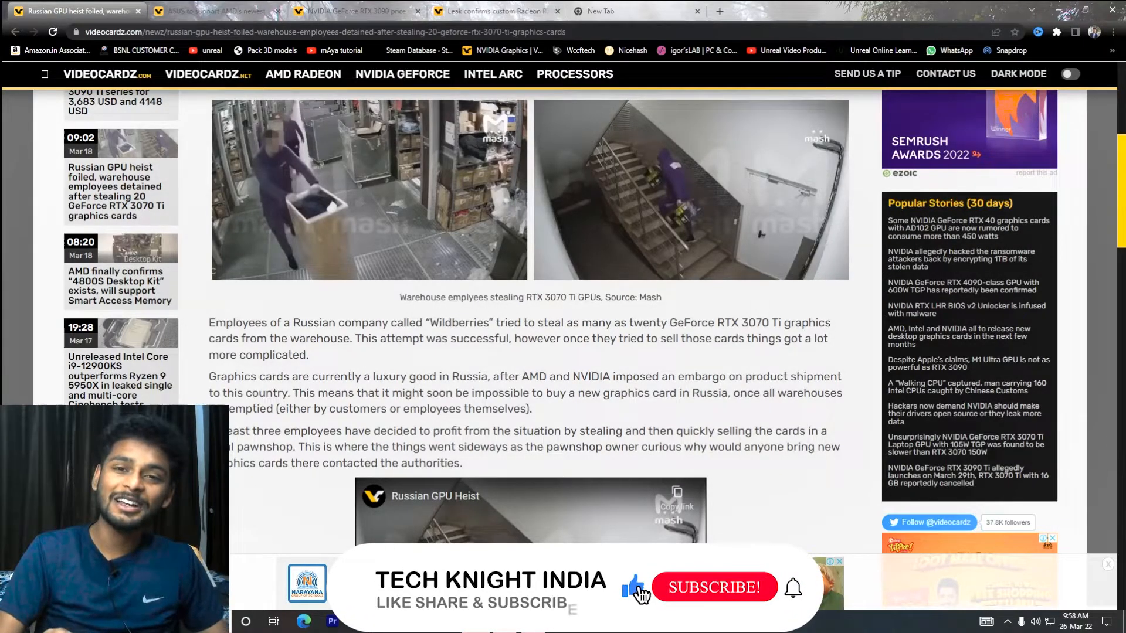
pyautogui.click(713, 588)
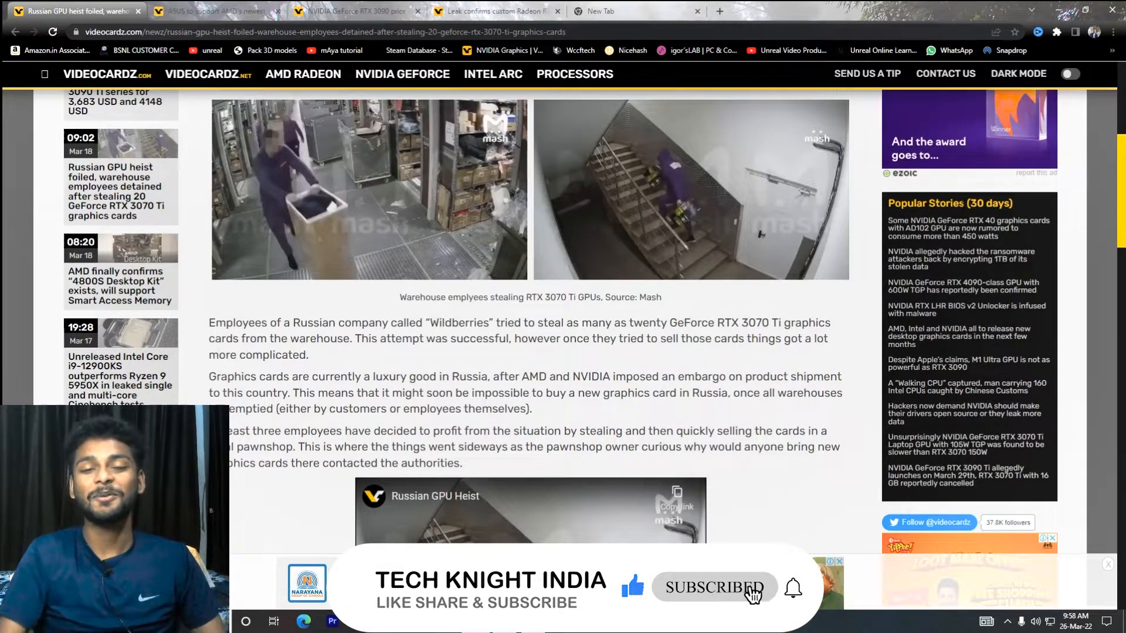